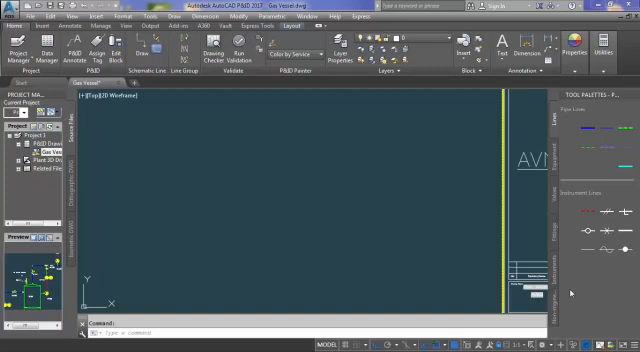
pyautogui.moveTo(570, 292)
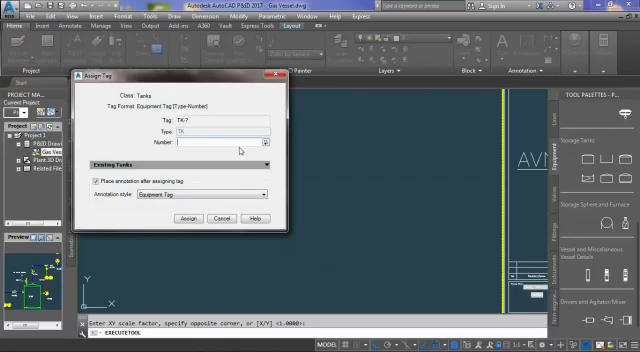
# Tag the vertical vessel with Number 001 as TK-001 and position its annotation on the vessel.
pyautogui.write('001')
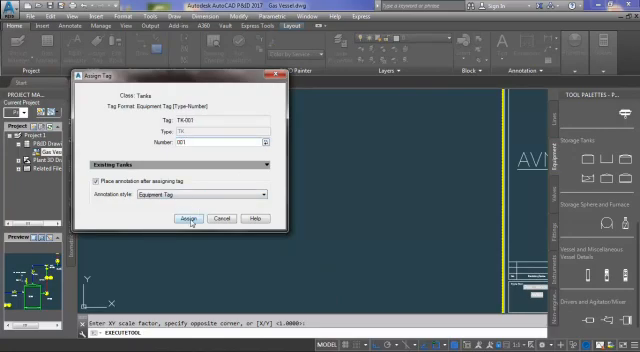
pyautogui.click(120, 176)
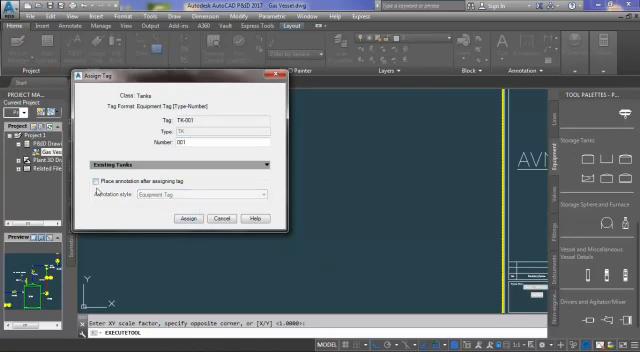
pyautogui.click(92, 176)
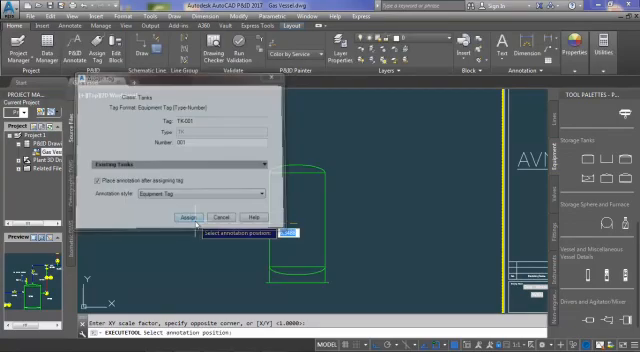
pyautogui.click(182, 216)
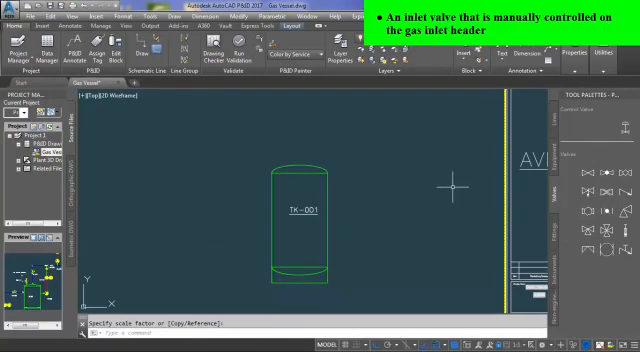
pyautogui.moveTo(460, 188)
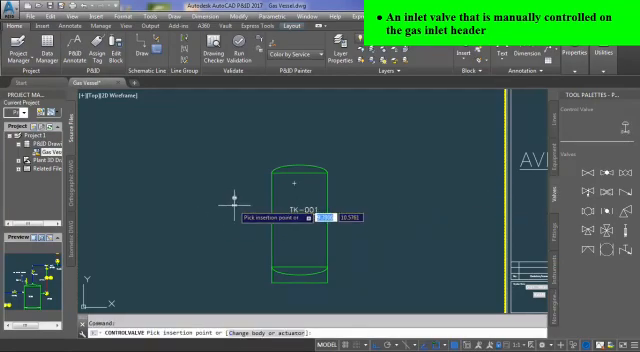
# Place a manual valve symbol on the gas inlet line feeding TK-001.
pyautogui.click(248, 212)
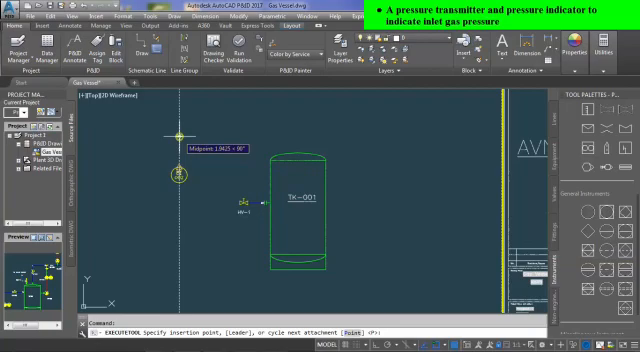
# Place the pressure instrument bubble above the inlet line with loop number 000.
pyautogui.click(176, 160)
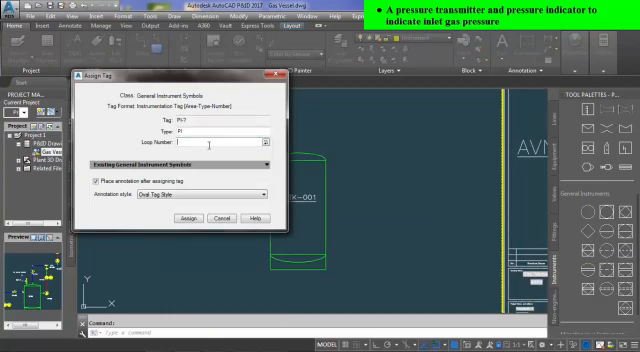
pyautogui.write('000')
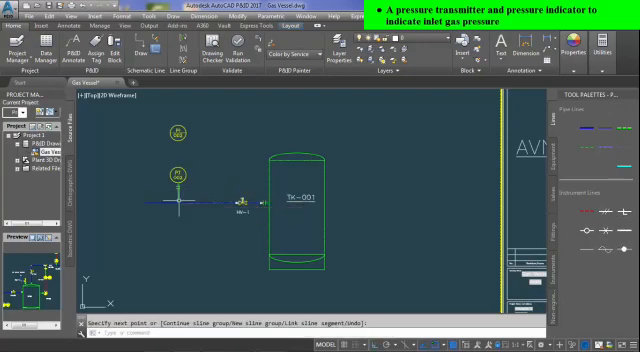
pyautogui.press('Escape')
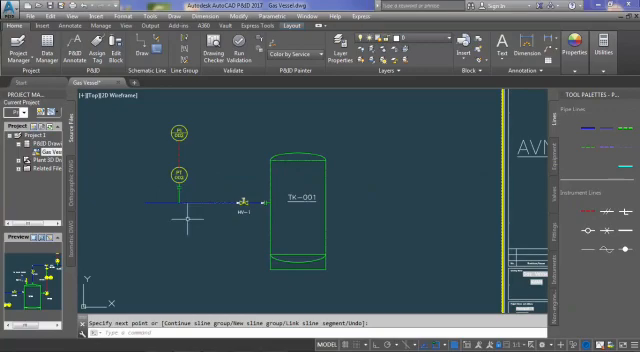
pyautogui.moveTo(184, 220)
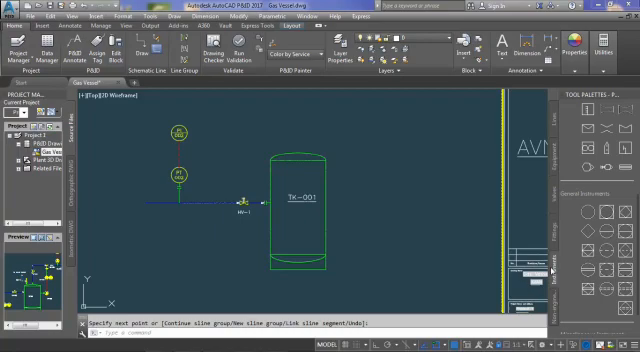
# Tag the flow instruments below the inlet line with loop number 001.
pyautogui.scroll(-3)
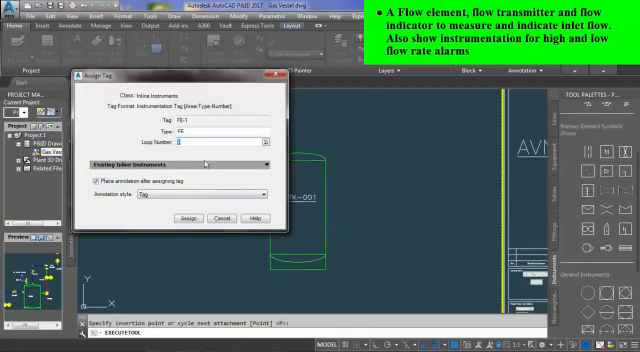
pyautogui.write('001')
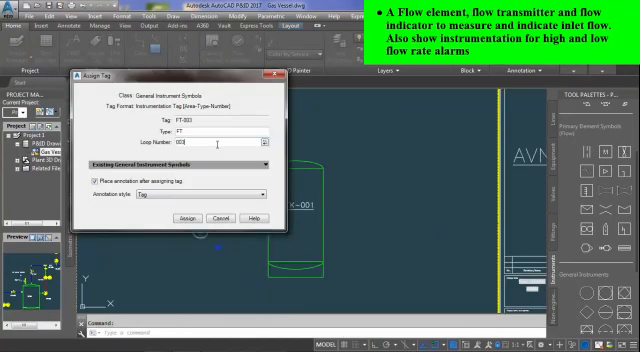
pyautogui.click(204, 218)
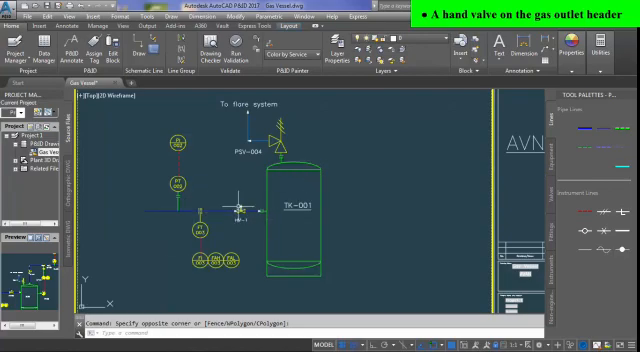
# Place a hand valve on TK-001's top gas outlet line.
pyautogui.click(240, 212)
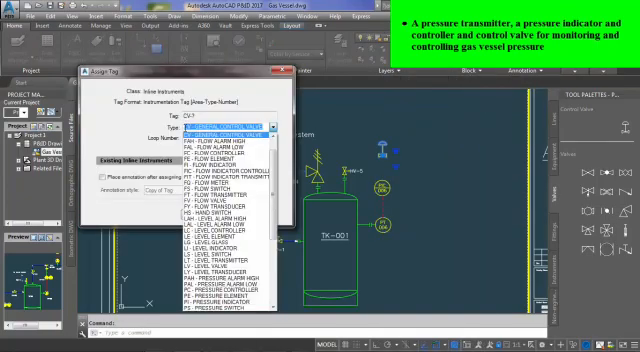
# Choose PCV as the instrument type for the vessel-pressure control valve.
pyautogui.click(200, 132)
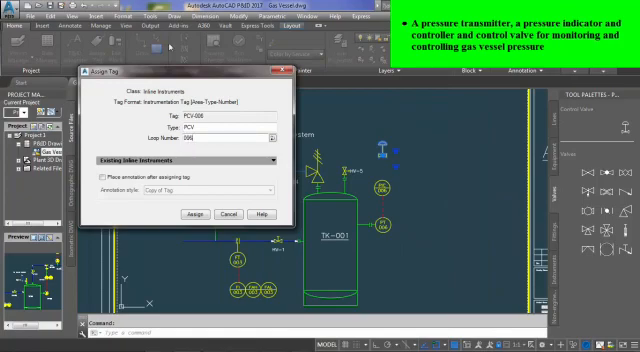